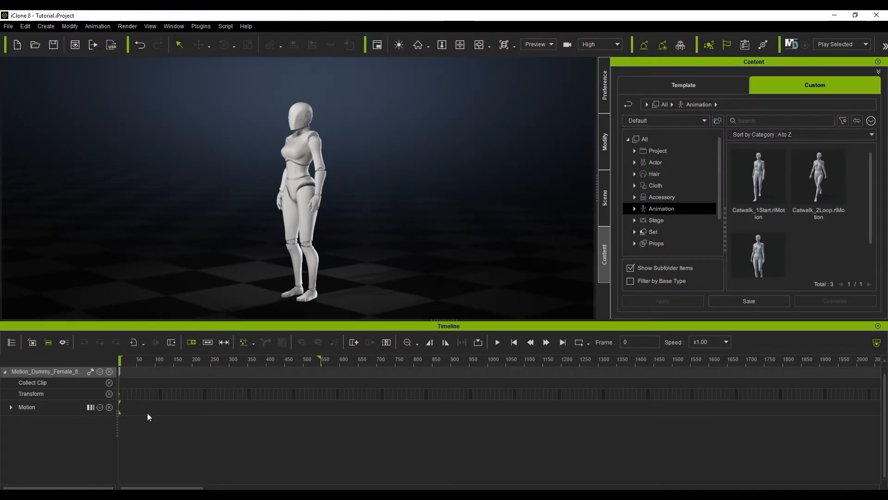
mouse_move(414, 259)
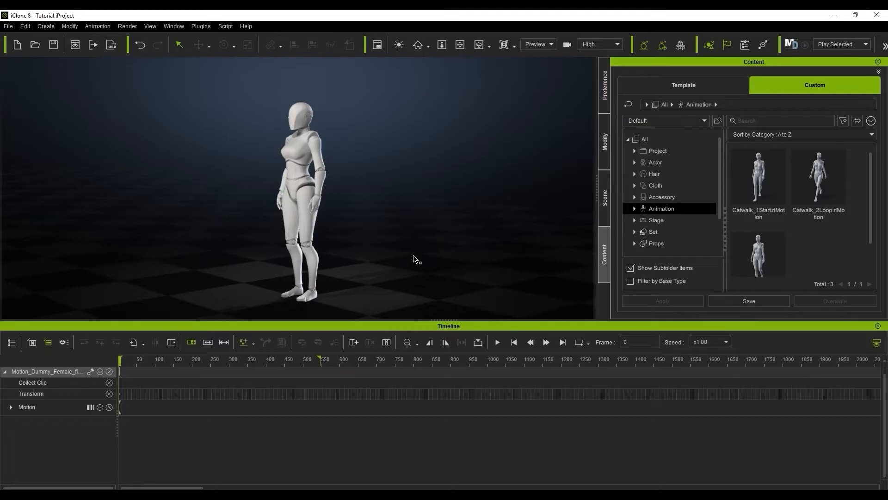
Deselect, then select the Motion_Dummy_Female mannequin as the active character
click(306, 204)
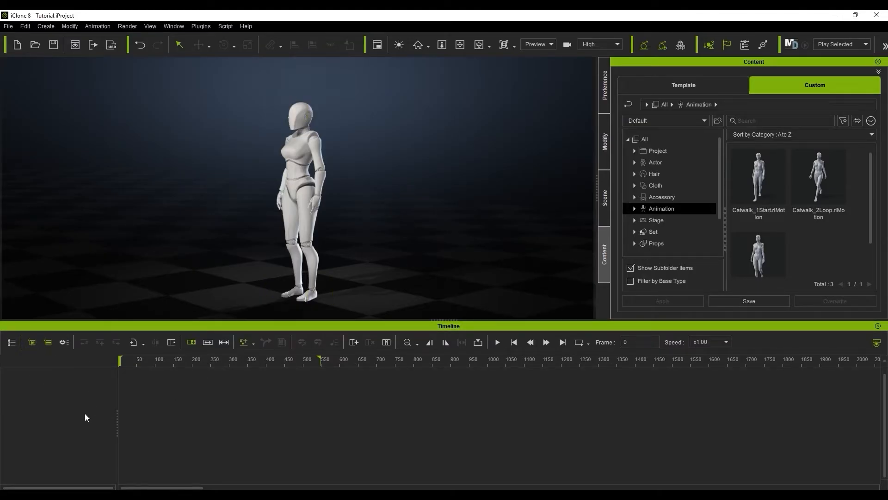
click(306, 204)
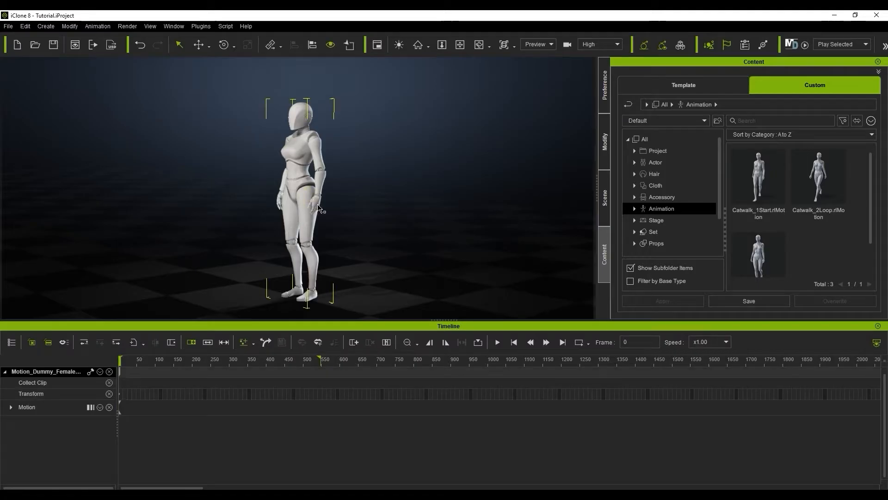
mouse_move(300, 246)
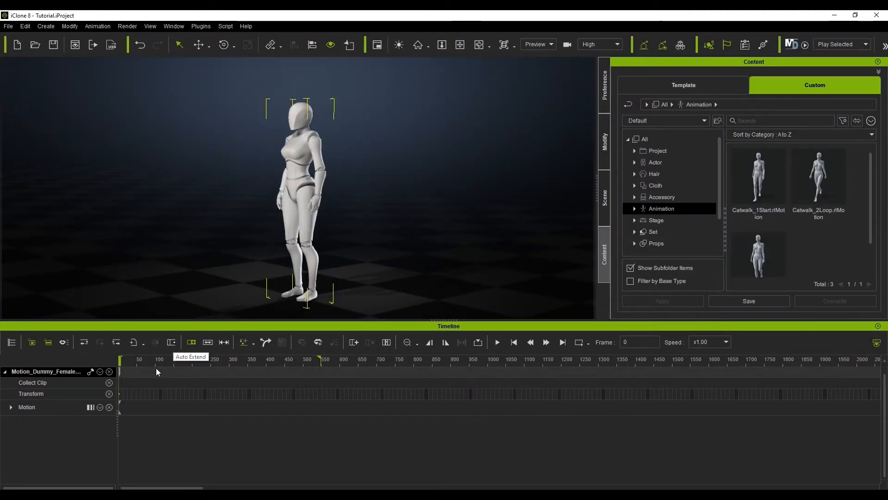
Start Edit Motion Layer on the mannequin and key a pose, creating a Default clip
click(97, 26)
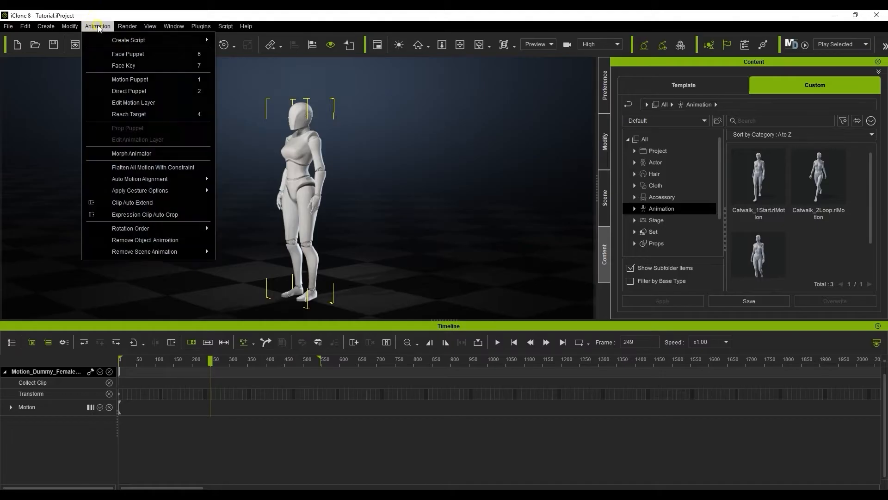
click(133, 105)
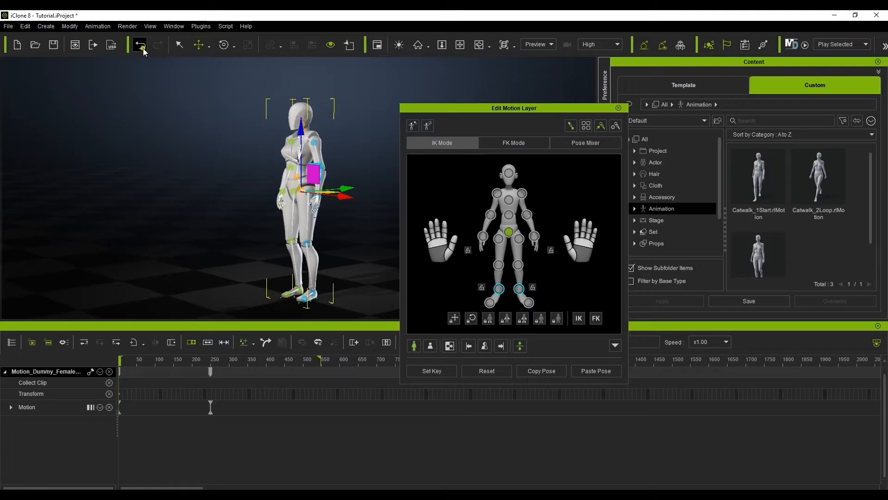
mouse_move(172, 342)
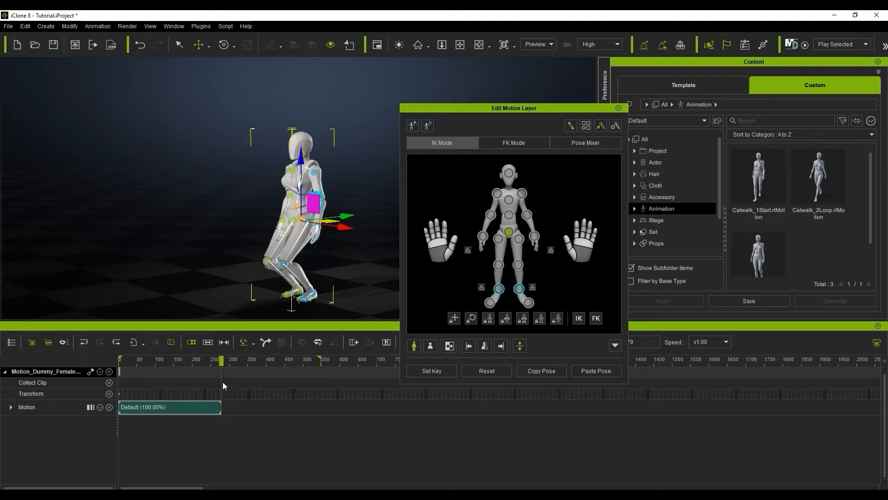
click(182, 359)
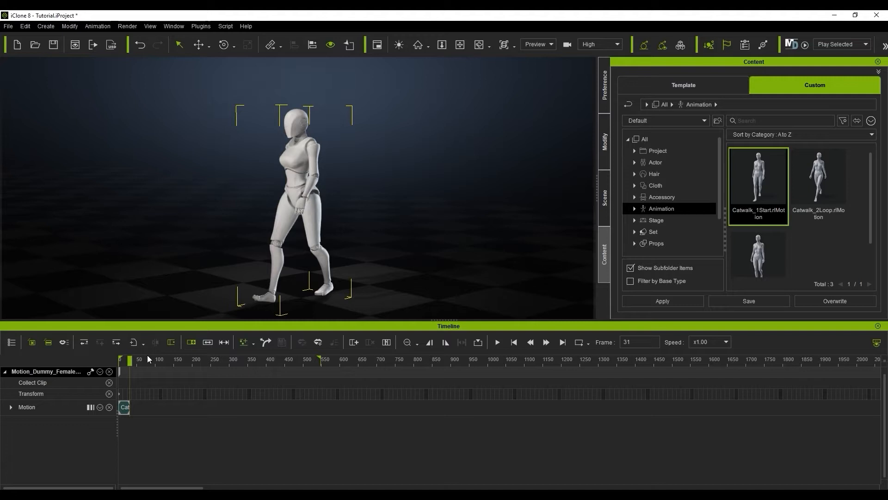
mouse_move(25, 26)
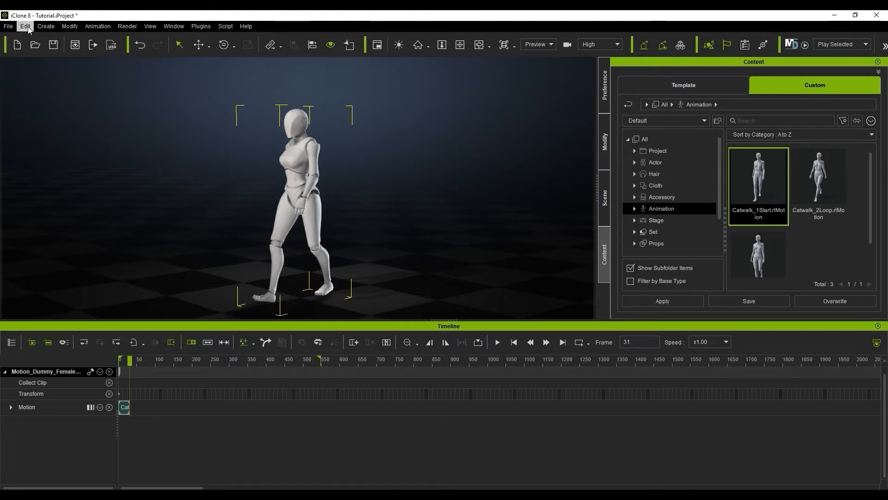
Check the Preference timeline options, then apply Catwalk_2Loop after the start clip
click(24, 25)
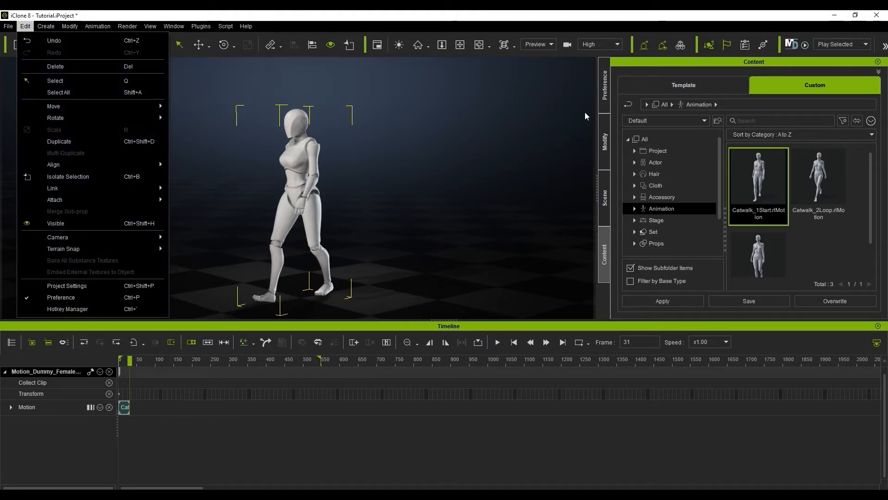
click(61, 297)
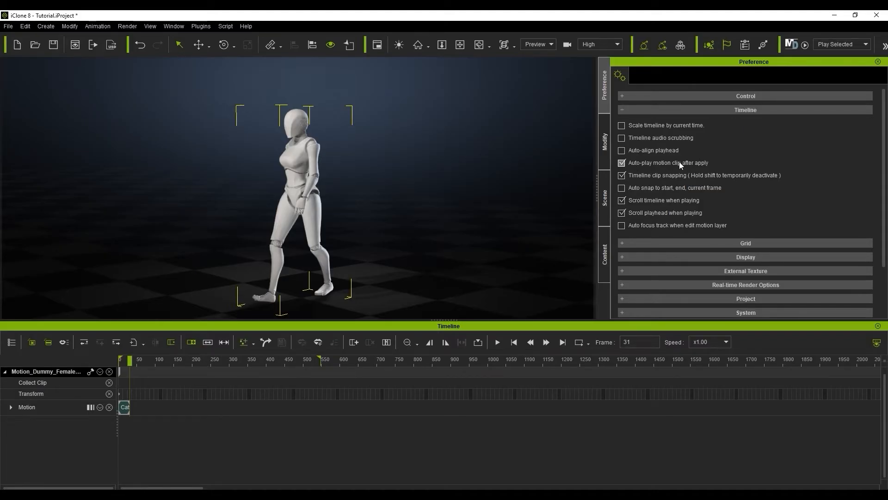
click(604, 252)
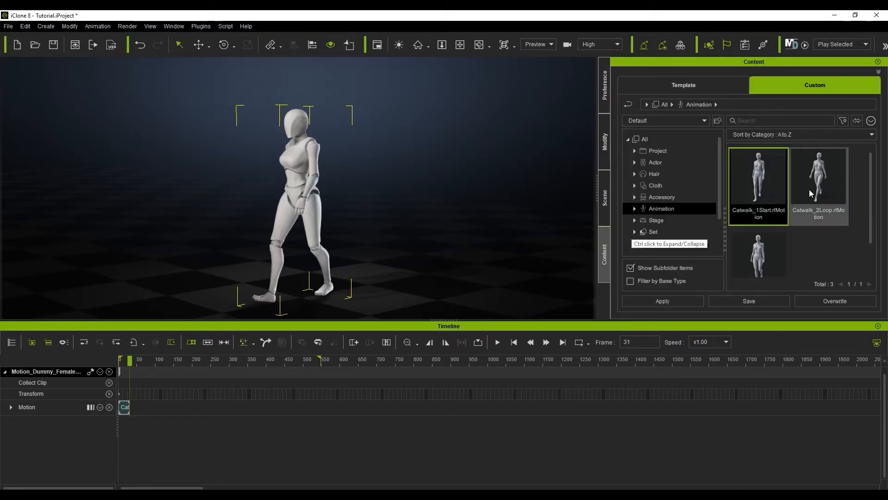
double_click(817, 178)
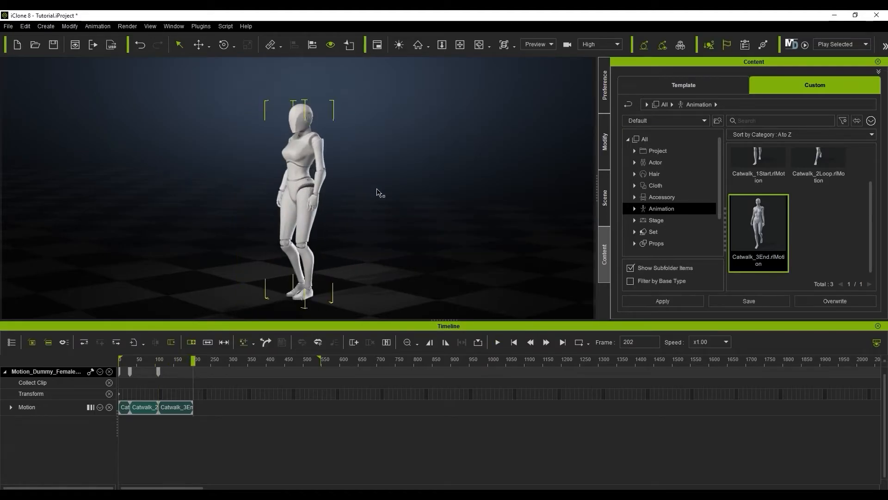
mouse_move(257, 418)
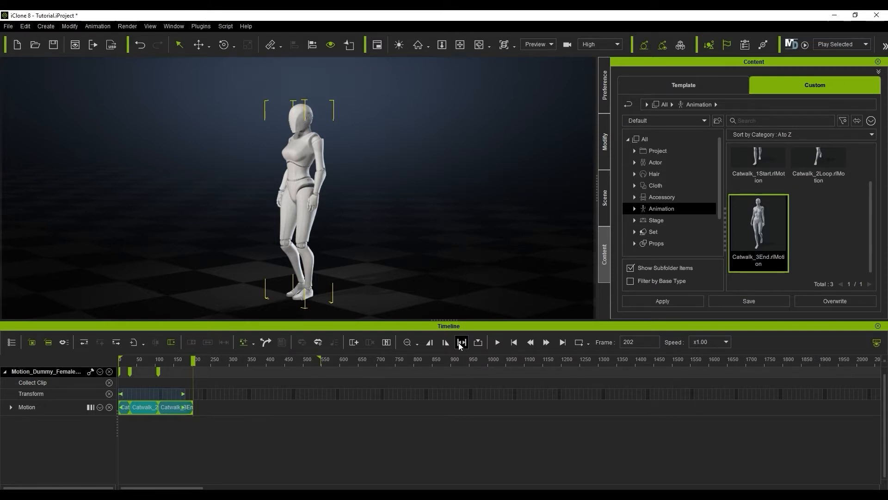
click(462, 342)
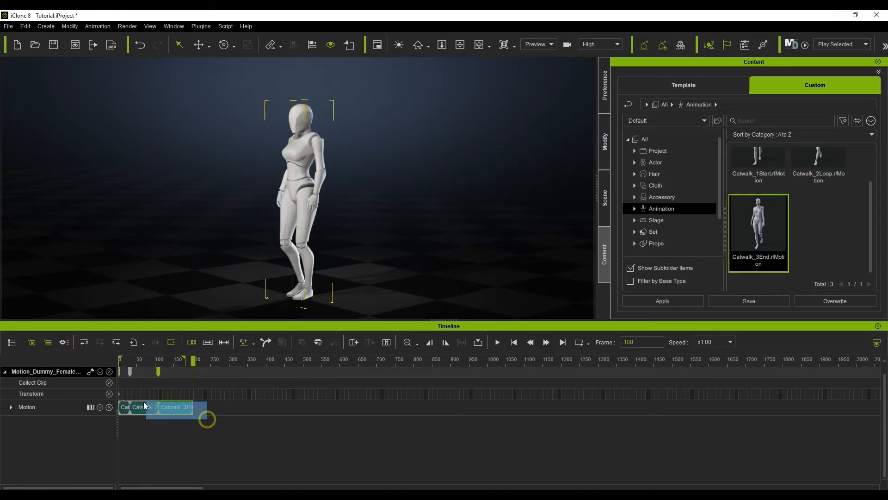
click(145, 407)
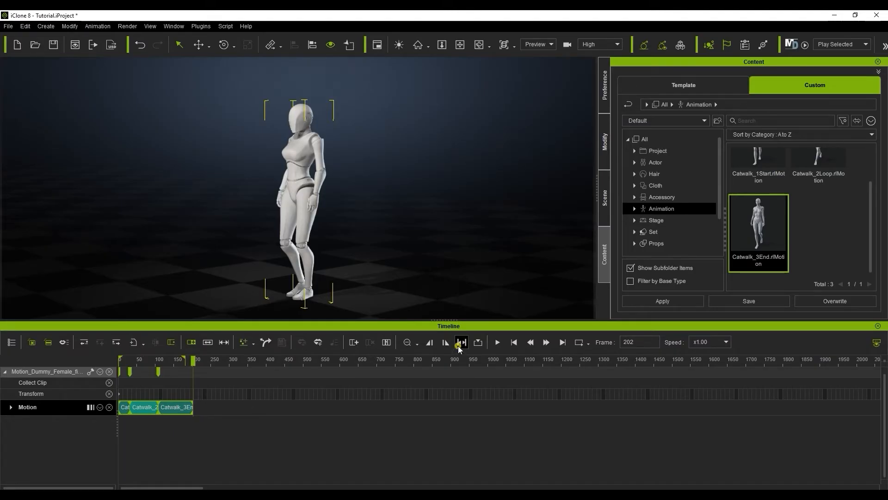
click(461, 341)
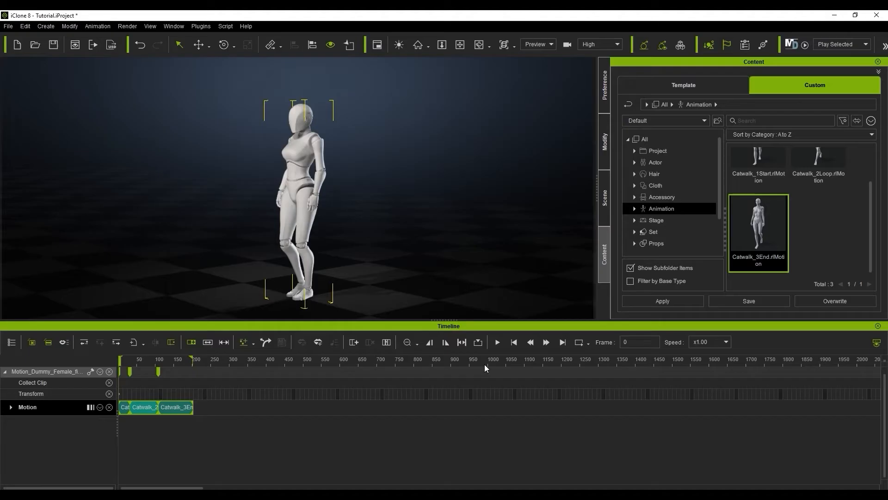
click(495, 342)
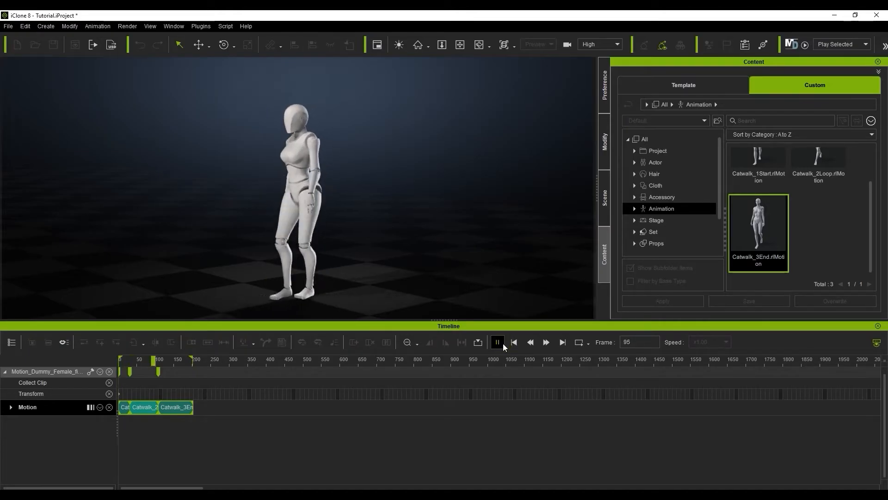
Stop playback, turn off timeline clip snapping and grab Catwalk_3End to reposition it
click(604, 82)
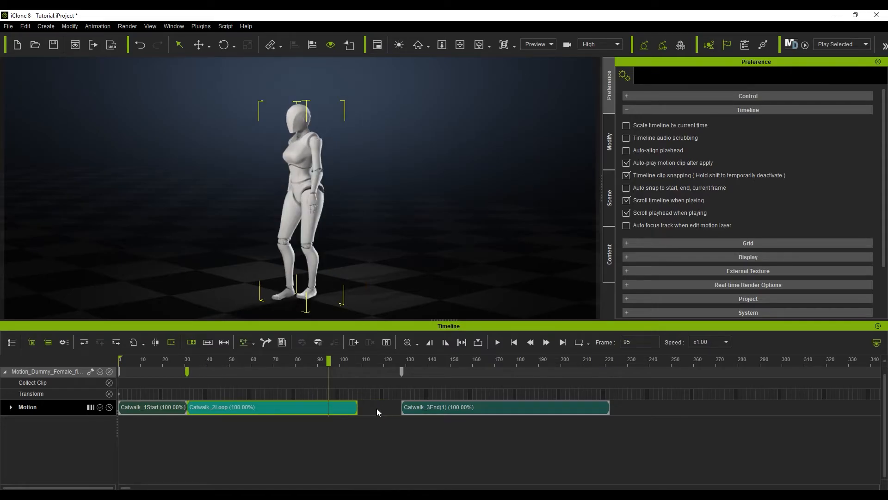
click(344, 366)
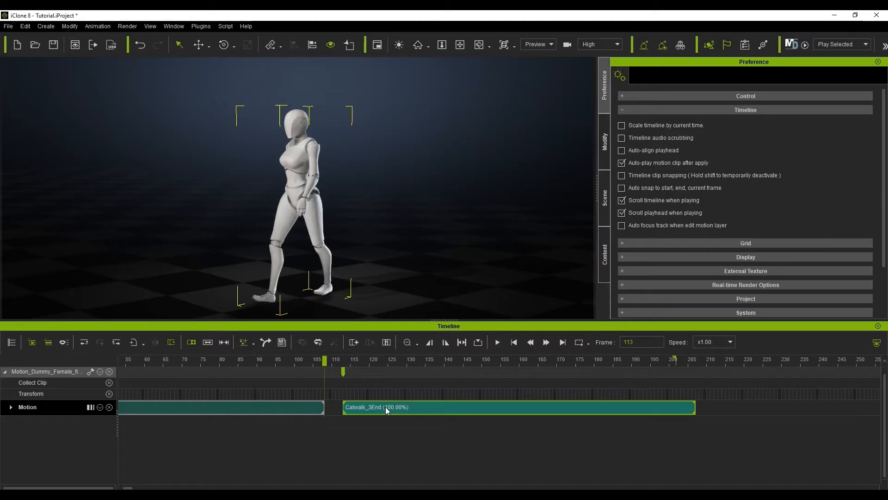
click(622, 175)
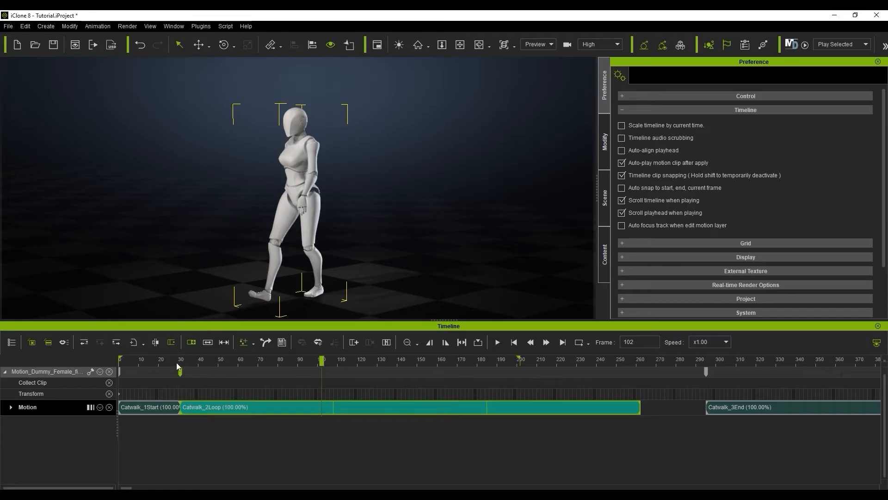
Preview the lengthened Catwalk_2Loop repeating before the end clip
click(497, 341)
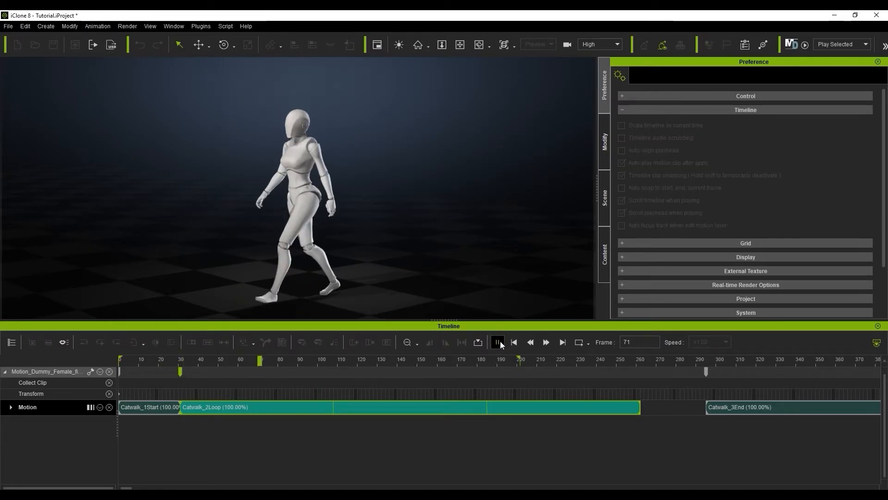
click(497, 341)
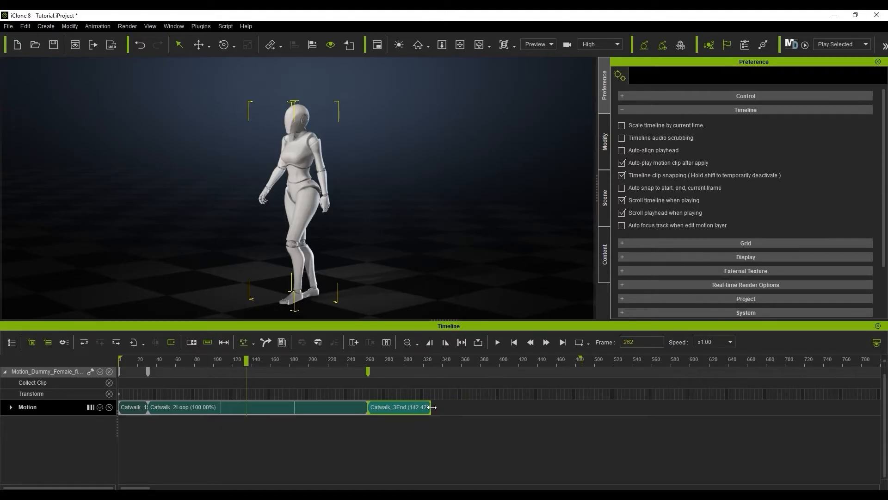
Preview the walk, then resize Catwalk_2Loop to 121.58% with Catwalk_3End back at 100%
click(497, 341)
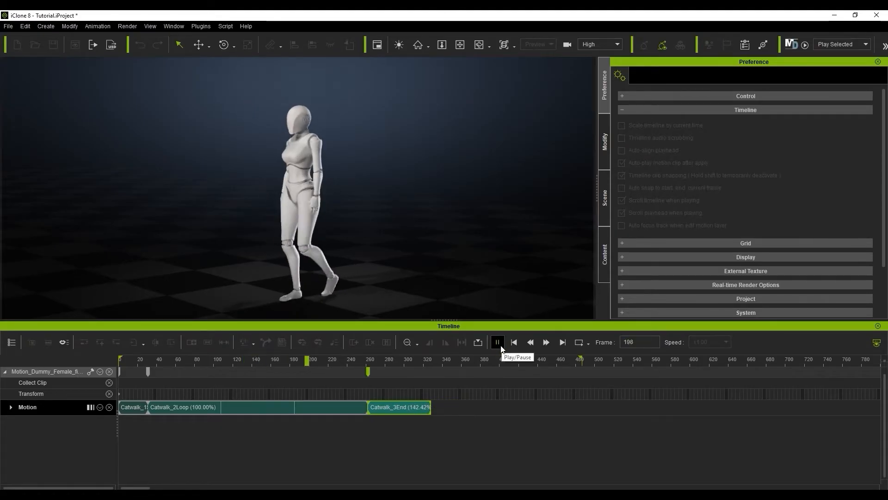
click(497, 342)
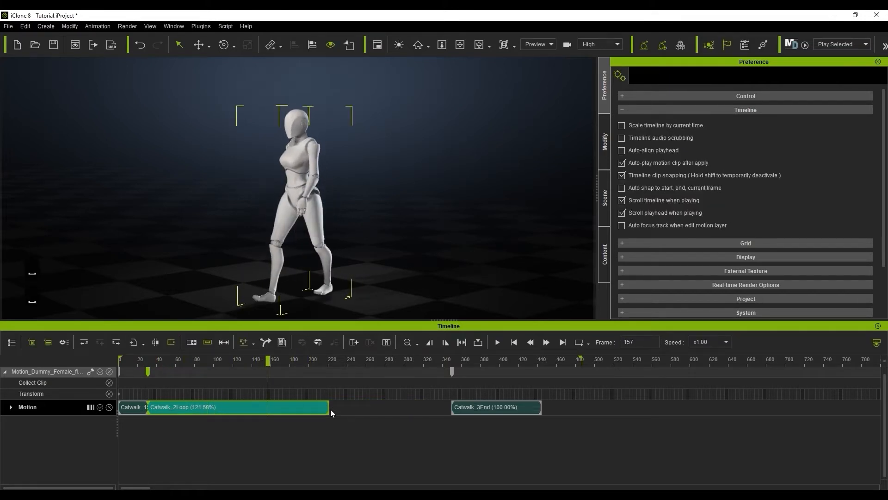
click(497, 341)
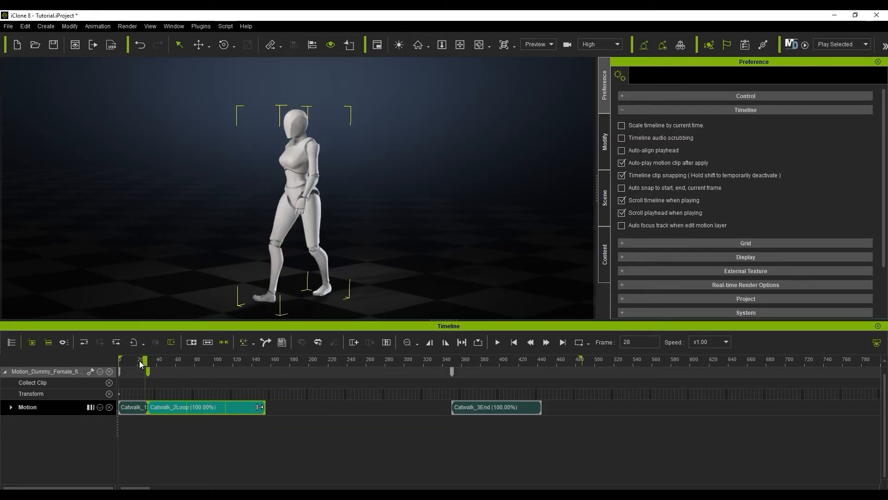
Preview the normal-speed loop to about frame 260 and move Catwalk_3End after it
click(496, 342)
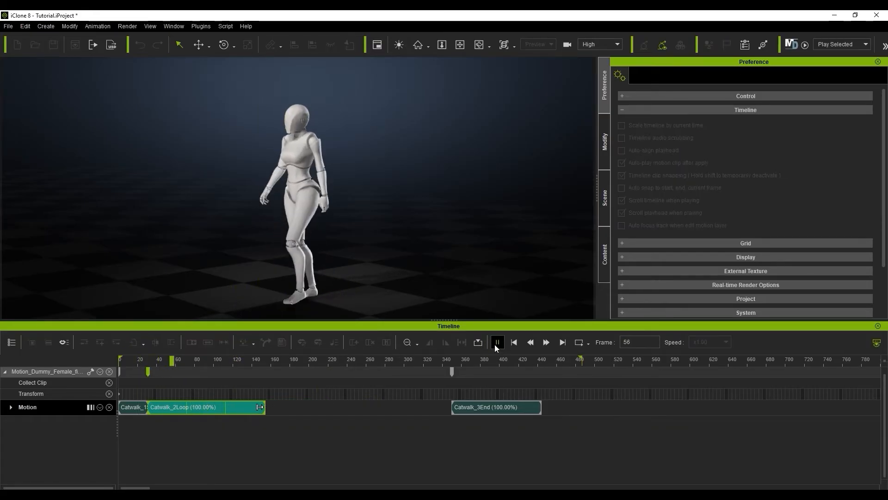
click(497, 341)
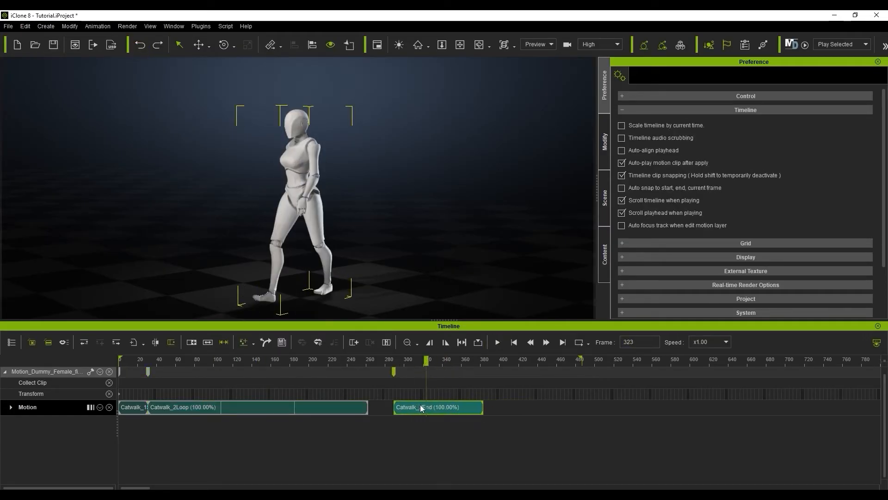
click(425, 366)
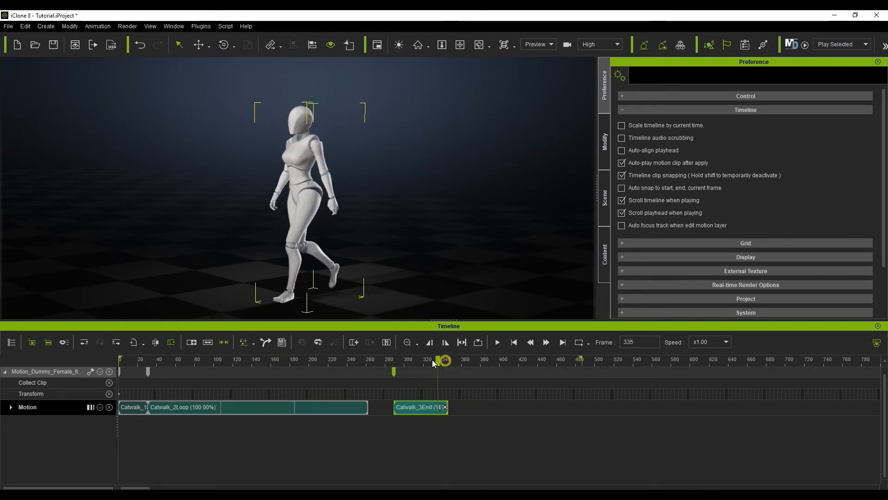
click(497, 342)
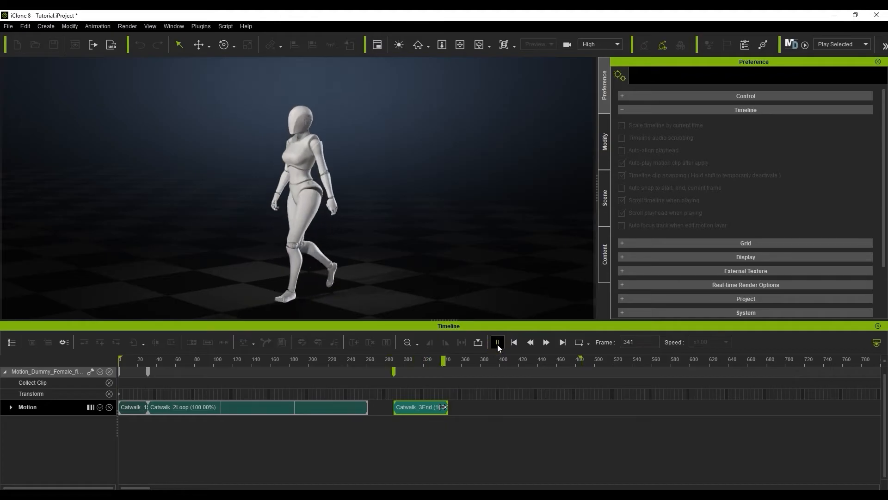
Scrub through frames 385-487 checking Catwalk_3End extended out toward frame 600
click(497, 342)
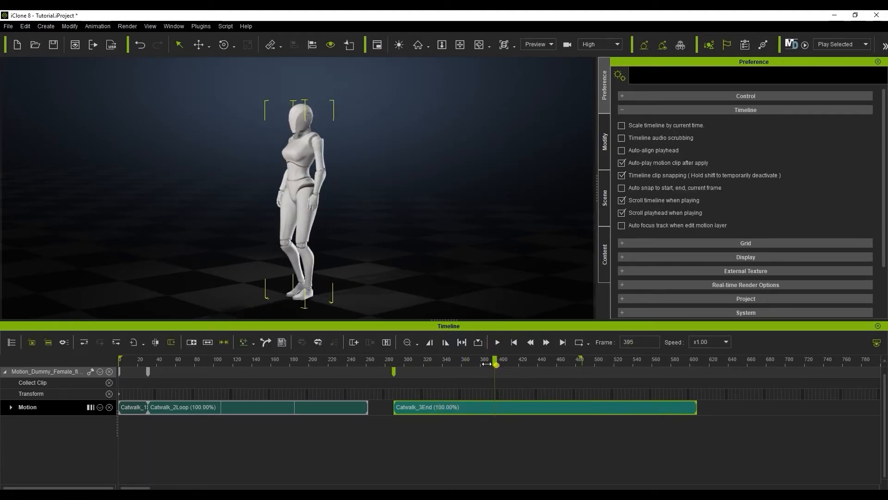
click(497, 341)
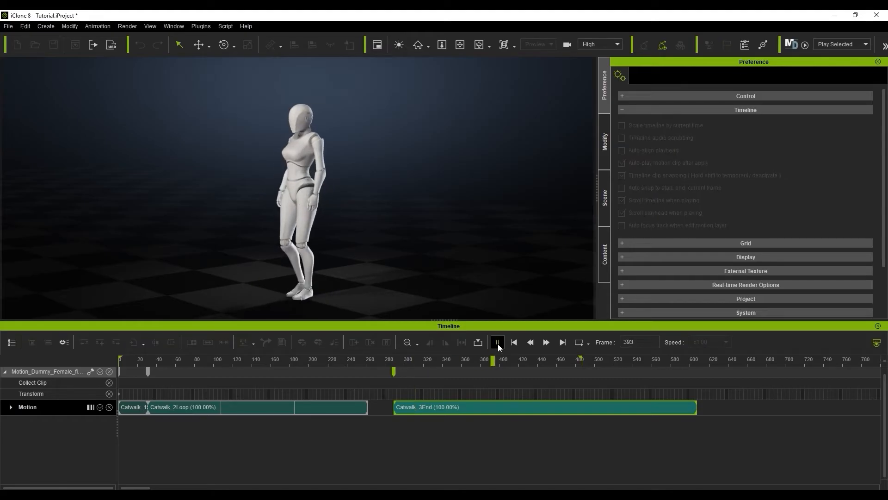
click(498, 342)
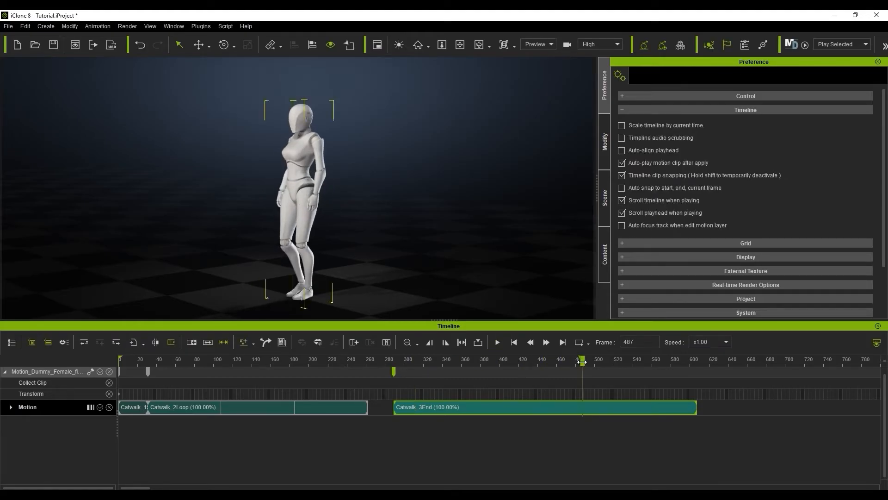
click(140, 44)
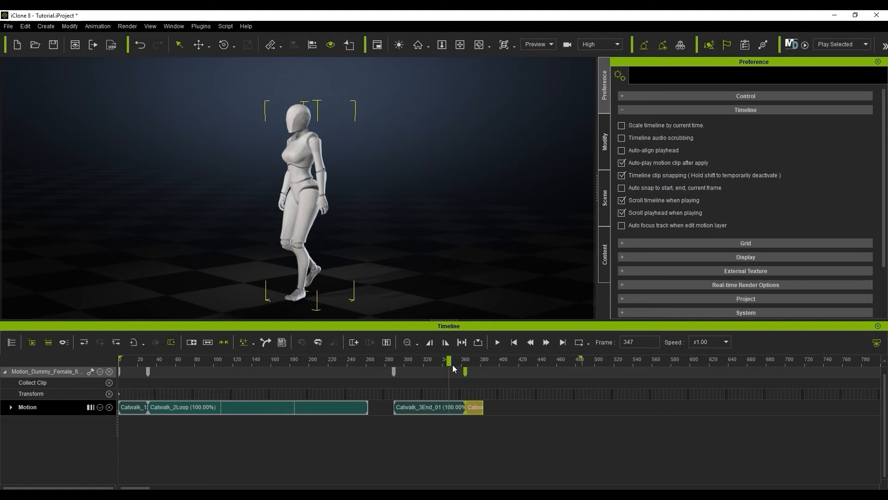
Preview the split end clip joined to the loop with the clips slowed to 93.85%
click(497, 341)
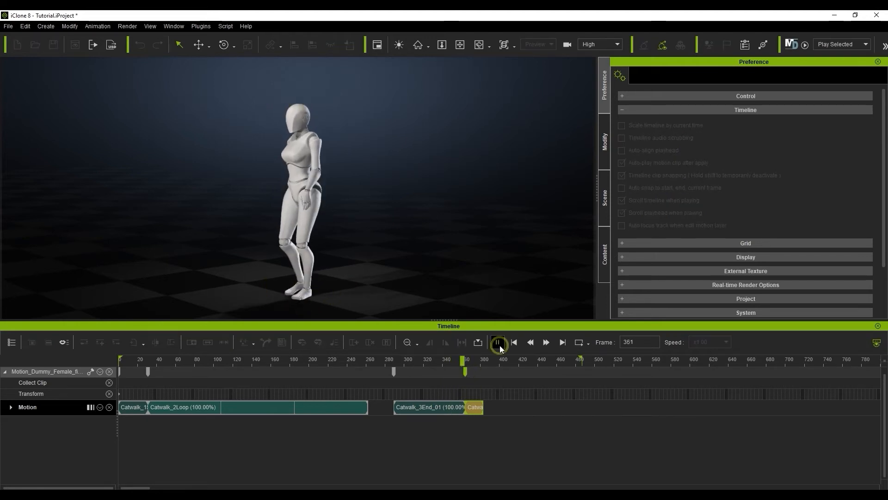
click(498, 341)
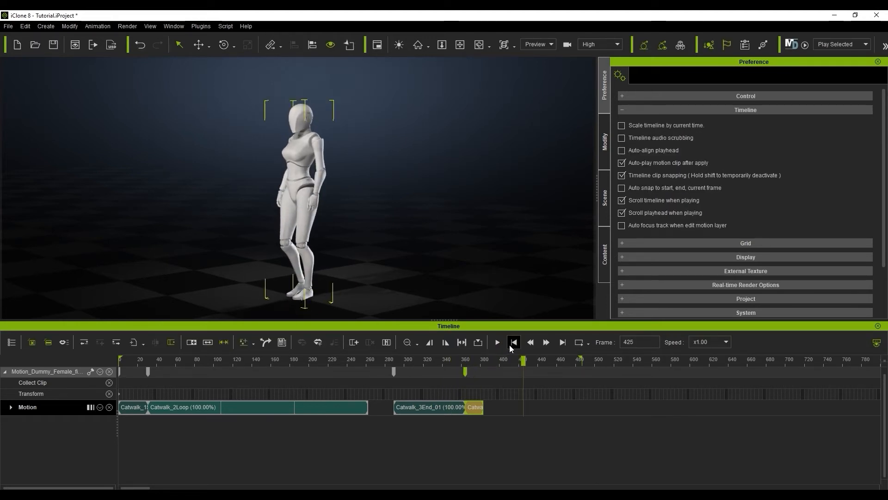
click(513, 341)
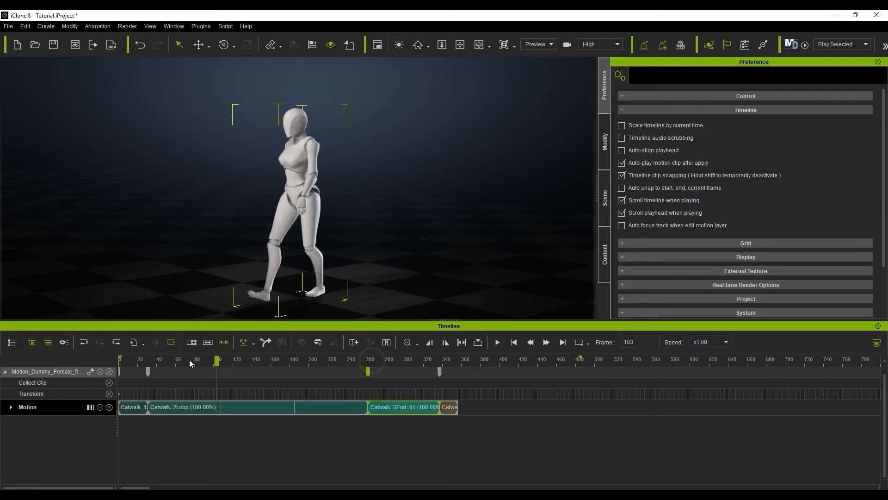
click(496, 341)
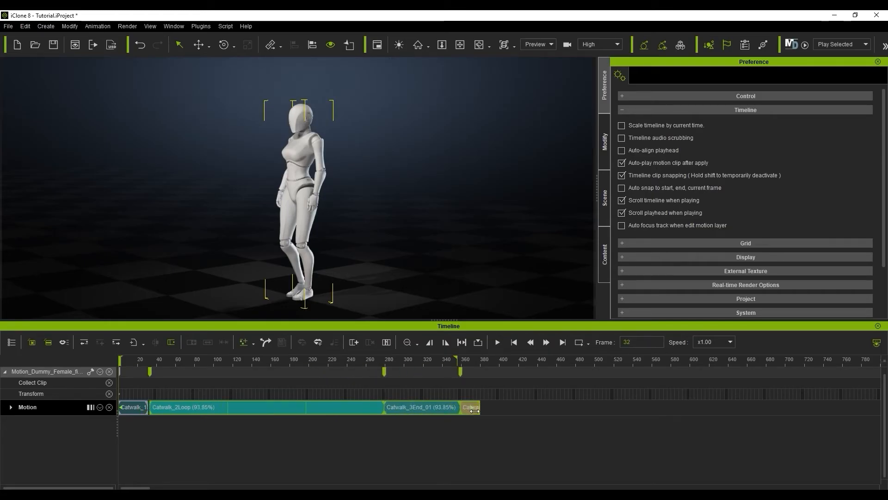
Undo the speed change and flatten all catwalk clips into one Baked motion clip
key(ctrl+z)
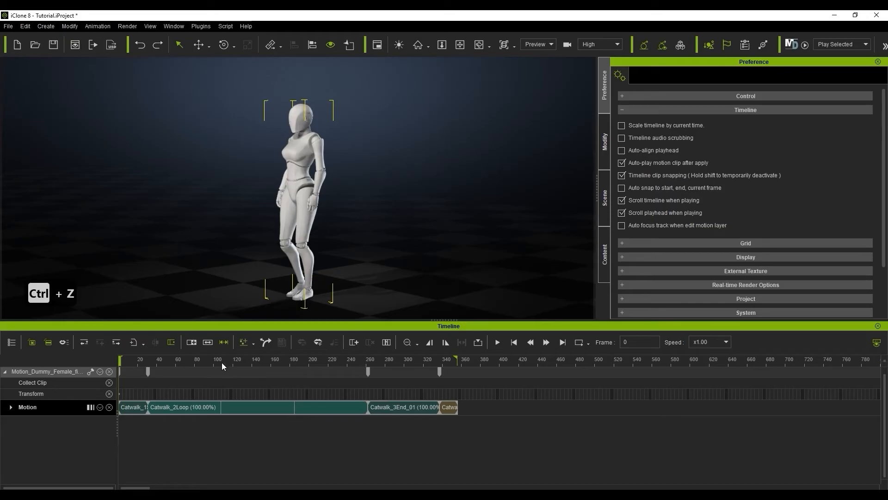
click(217, 358)
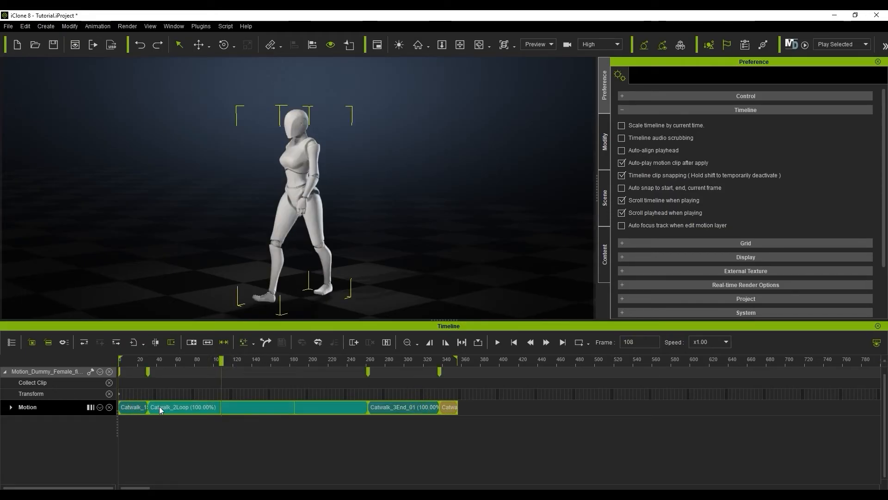
click(24, 26)
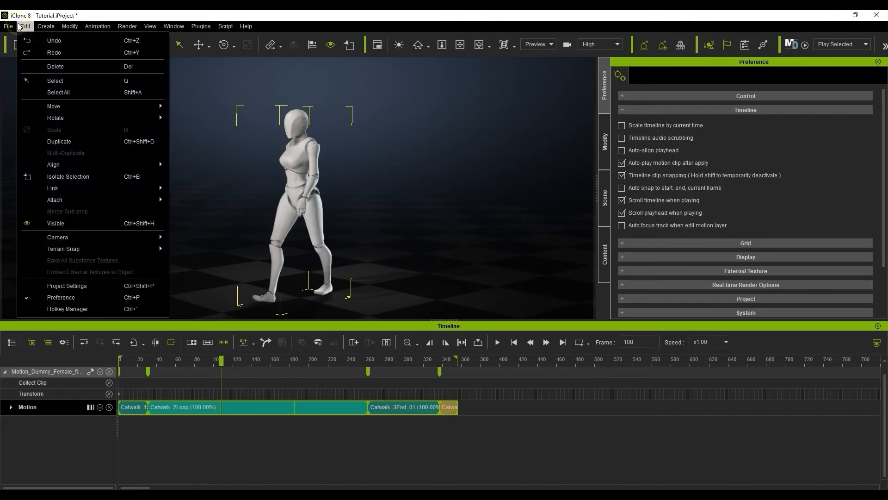
click(97, 26)
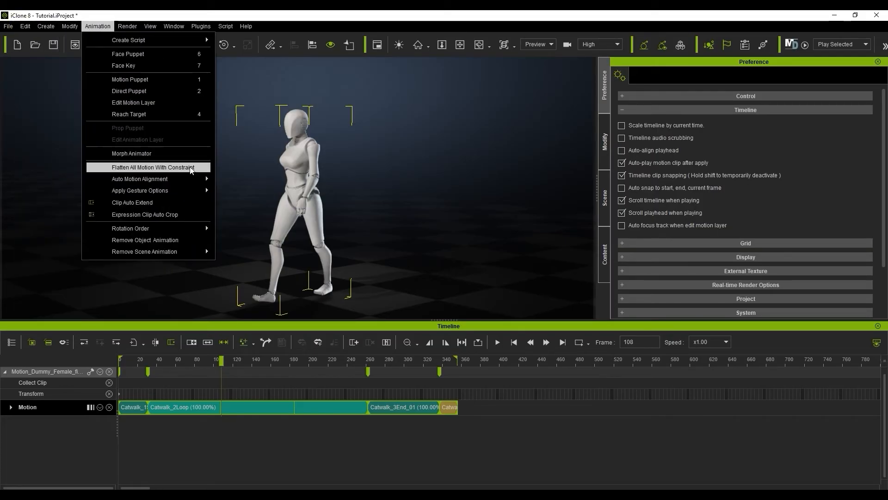
click(153, 167)
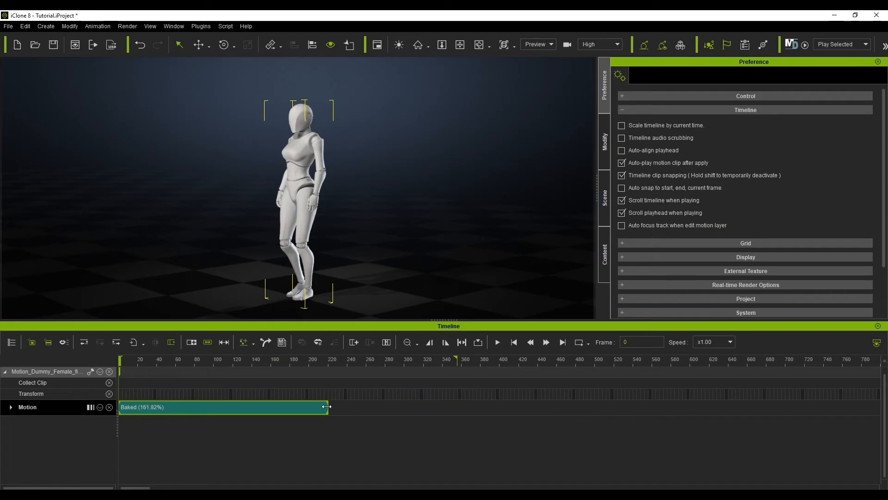
Stretch the Baked clip's end to about frame 400 and preview it
click(497, 342)
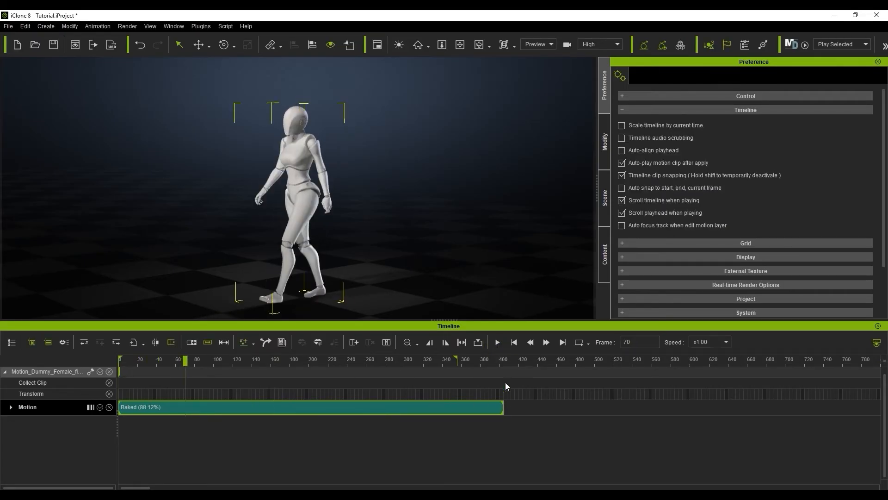
click(497, 341)
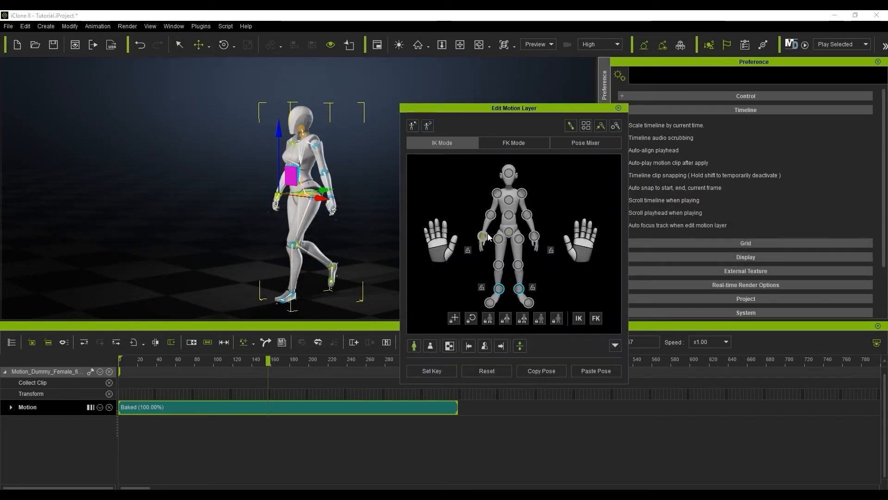
Key both hands raised above the head in IK mode, jumping between the new keys
click(176, 359)
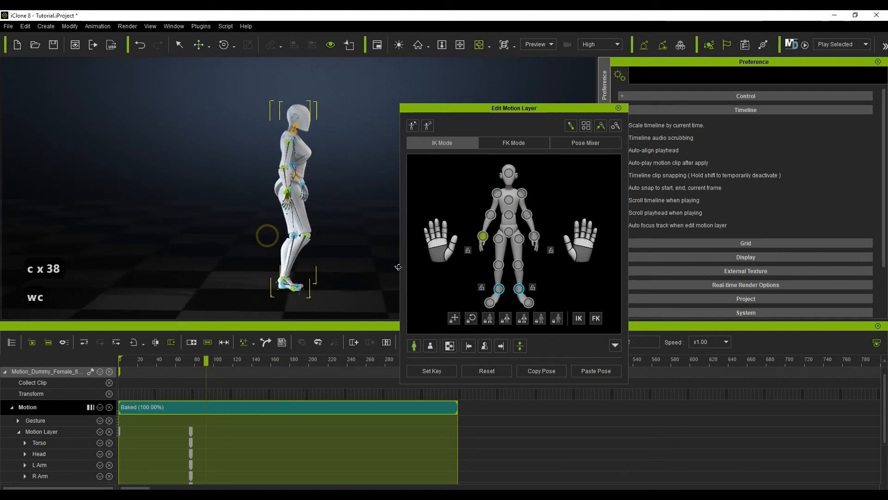
key(w)
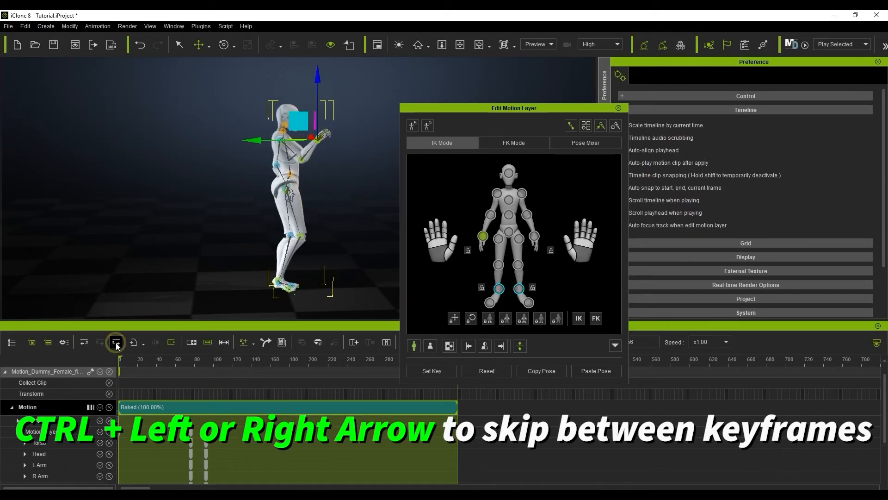
key(ctrl+Right)
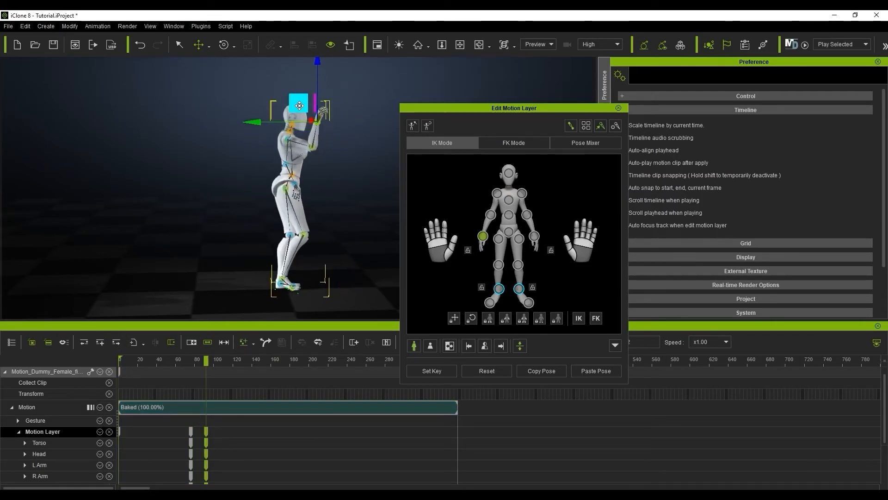
click(206, 359)
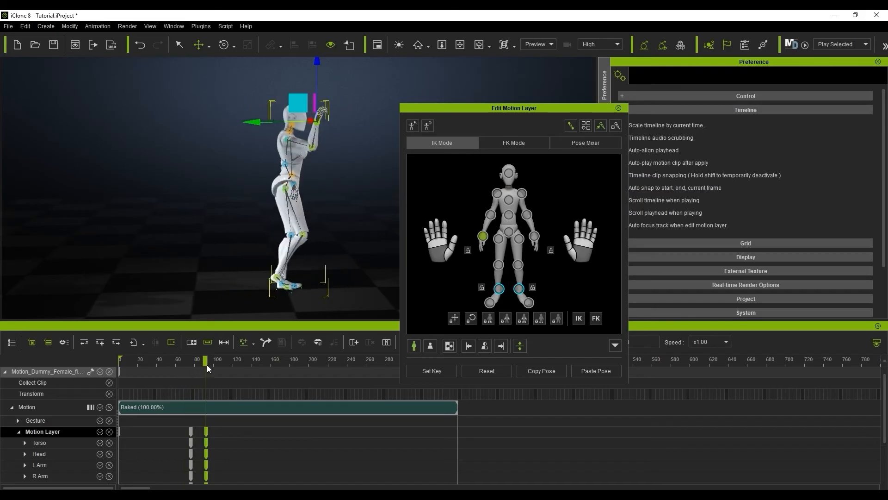
click(486, 370)
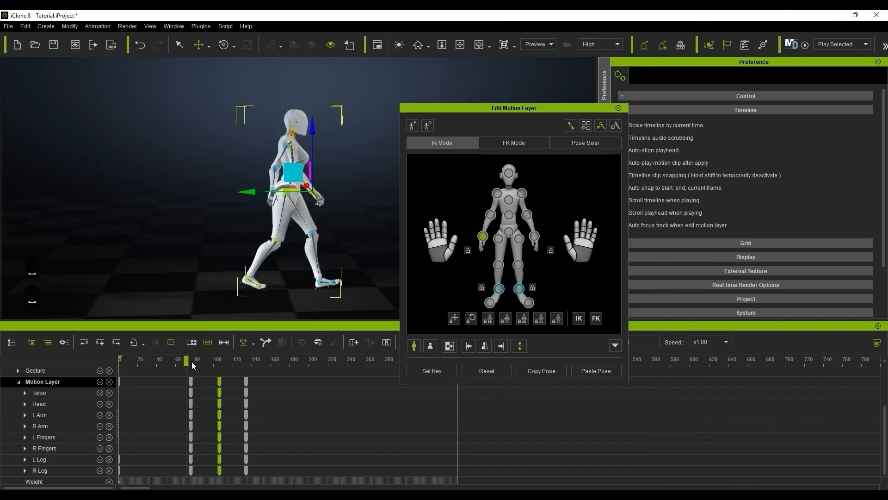
Remove the earlier two-hand raise keys with repeated Undo
click(255, 359)
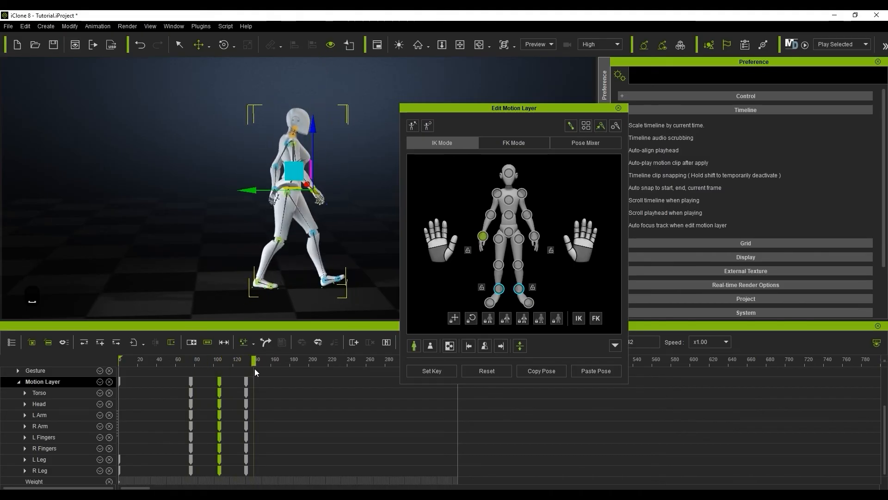
click(216, 354)
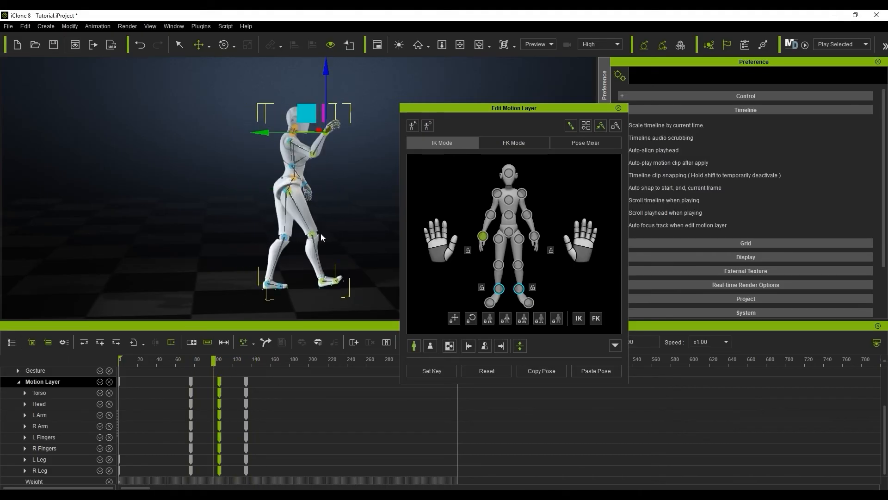
click(140, 44)
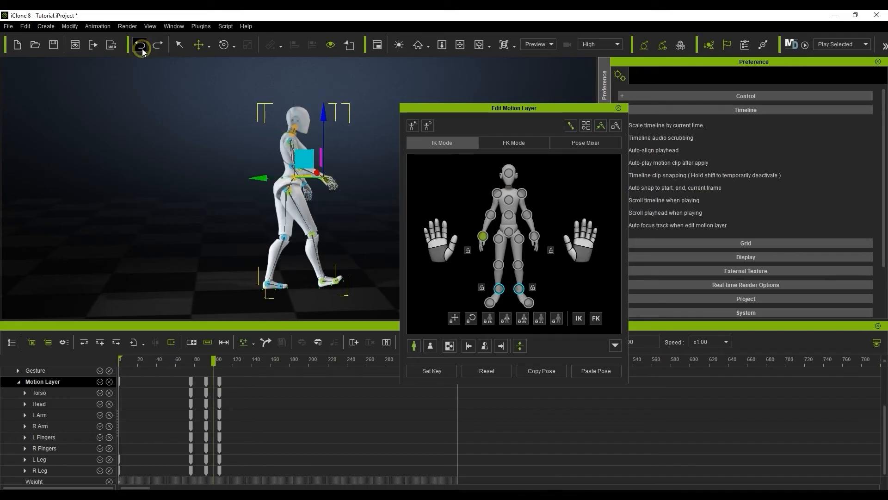
click(140, 45)
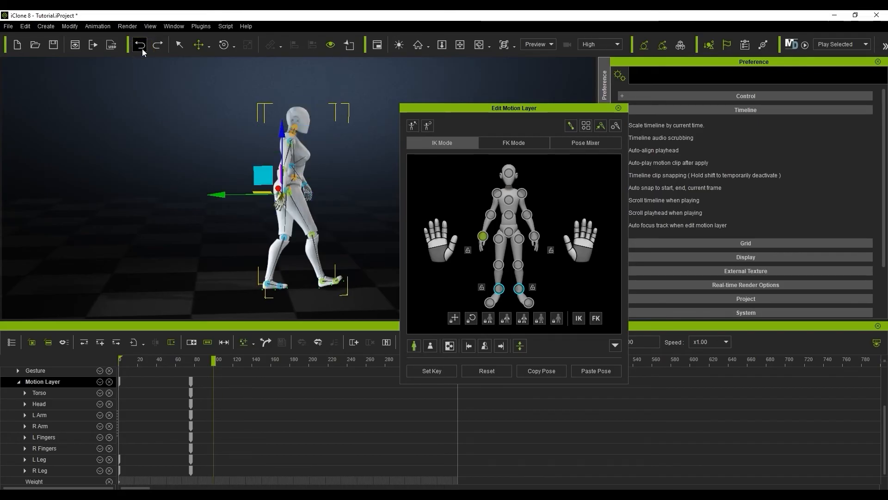
click(139, 44)
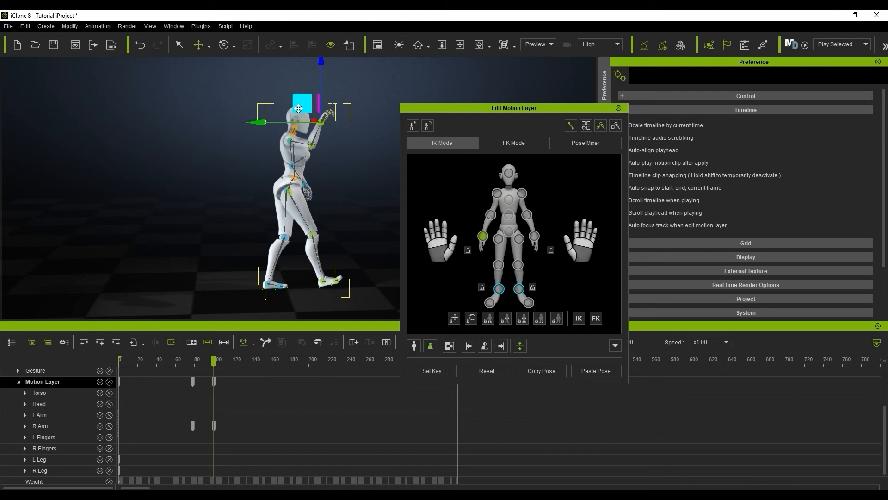
Key the right arm reaching up above the head at the chosen frame
click(223, 359)
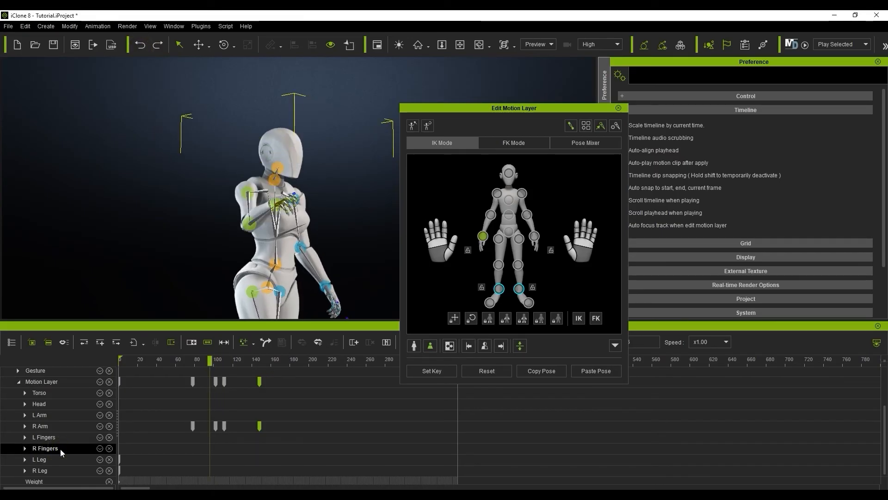
Key right-hand finger poses on the R Fingers track, review them, and close the editor
click(100, 342)
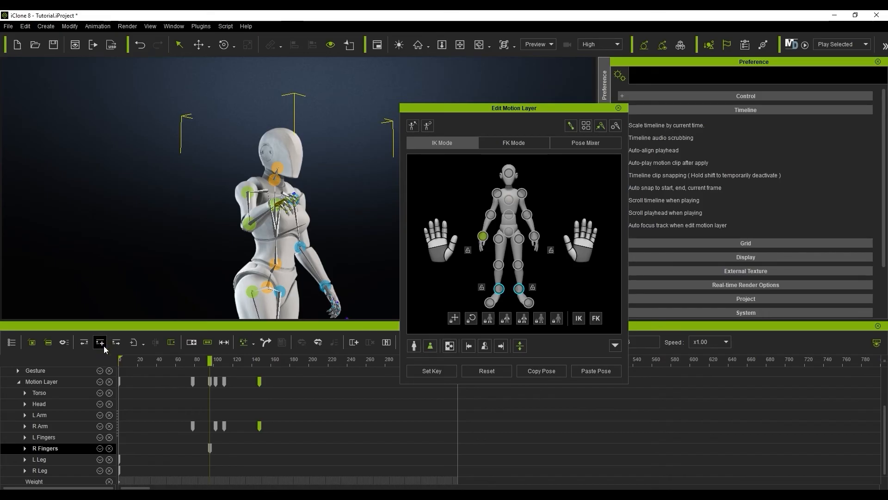
click(218, 358)
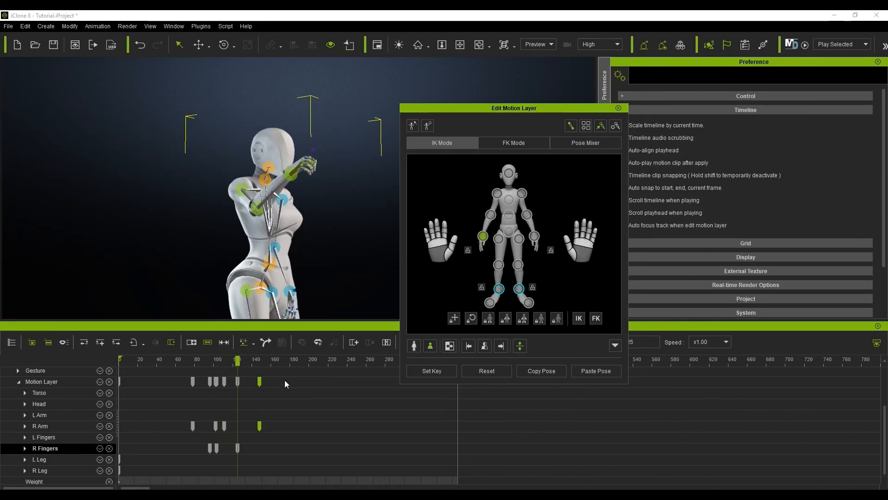
click(227, 359)
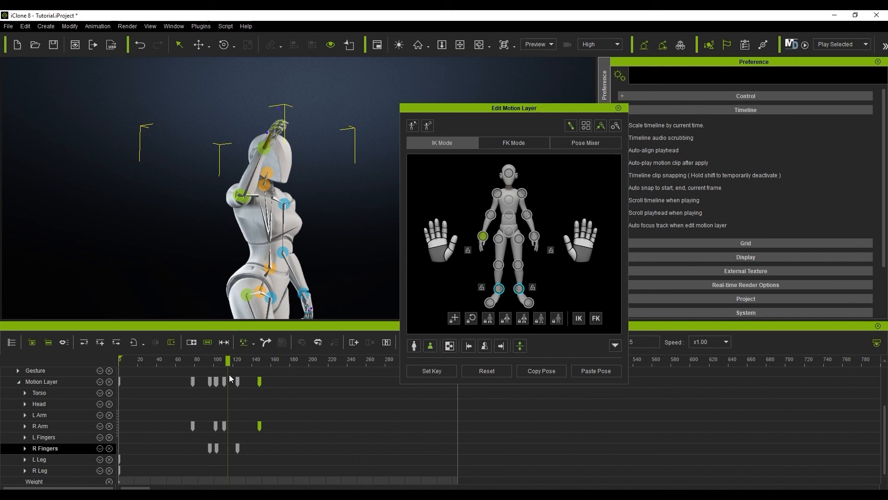
drag(227, 359, 181, 359)
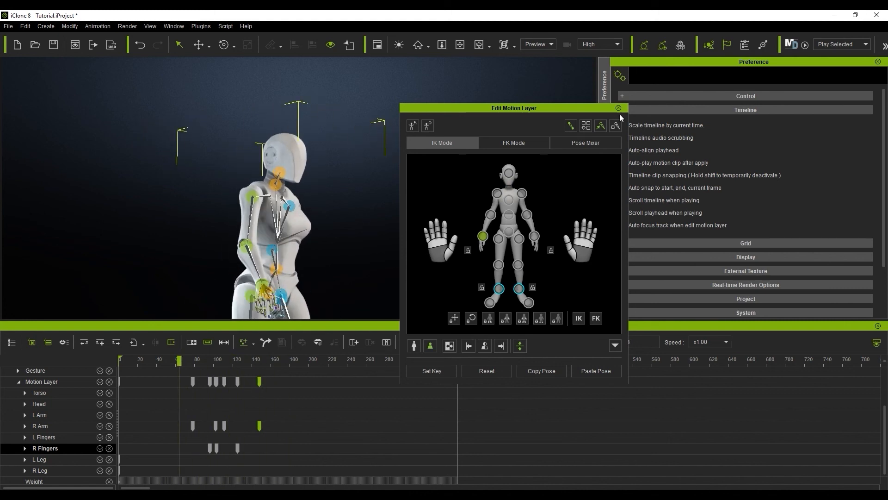
click(618, 108)
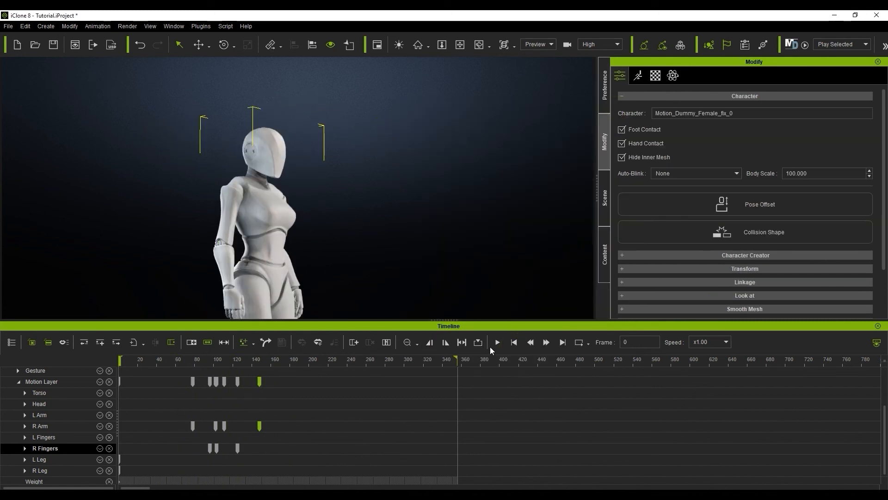
Play and stop the raised-arm walk, then reopen Edit Motion Layer with arm tracks expanded
click(495, 342)
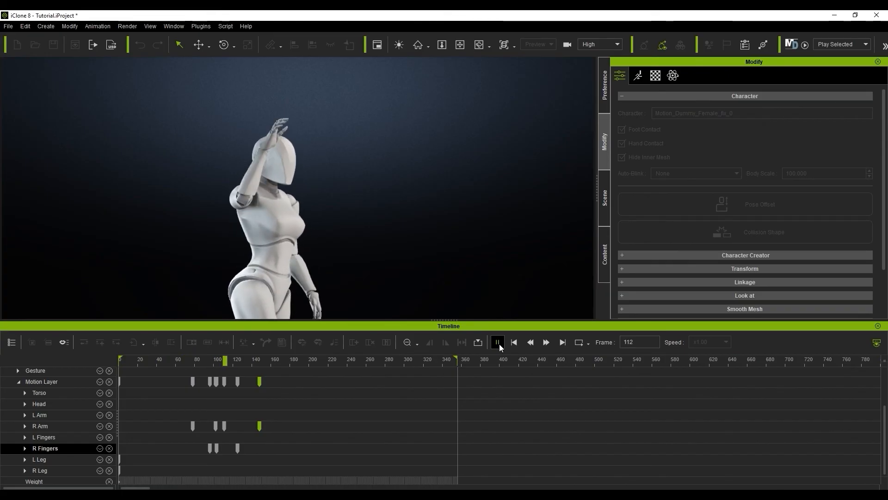
click(496, 342)
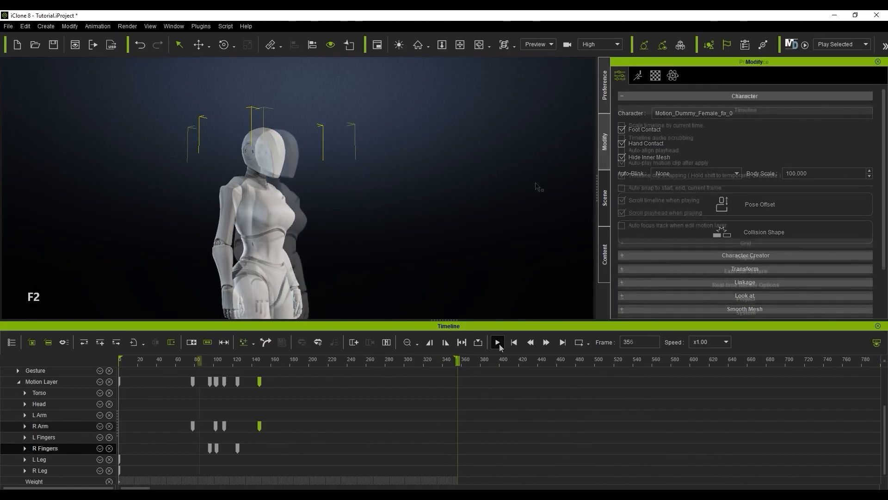
click(603, 77)
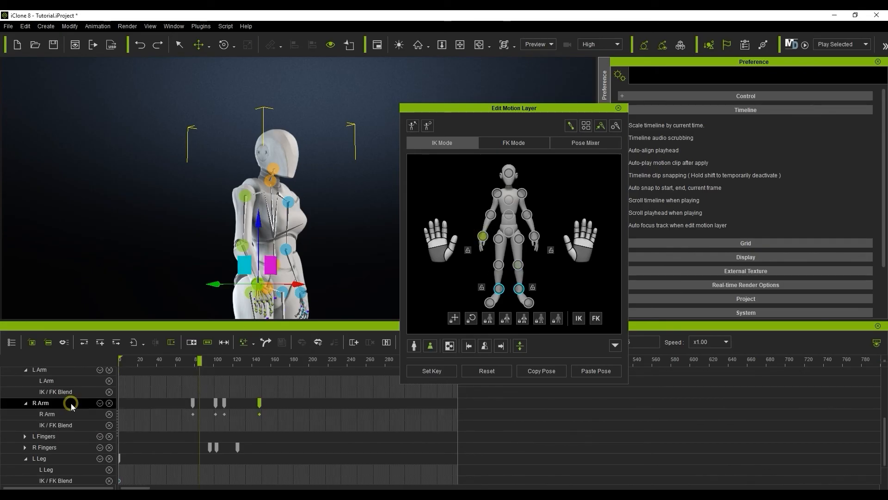
mouse_move(446, 300)
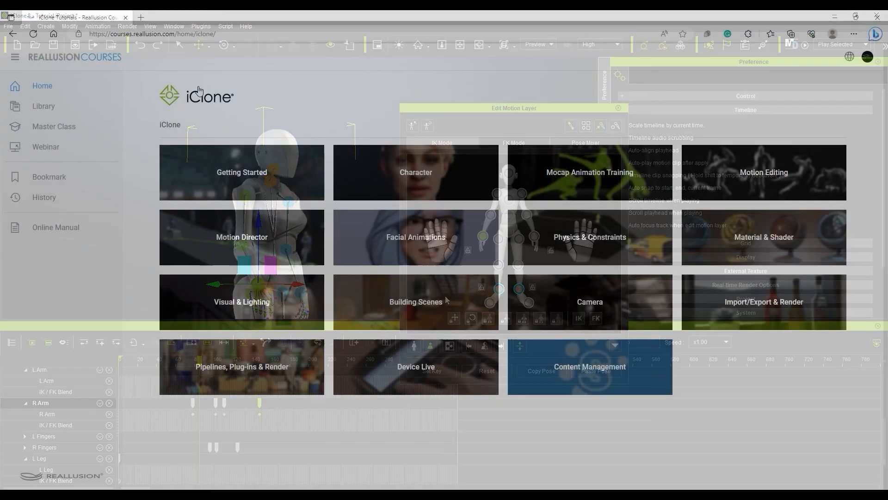
Browse the Motion Editing course's tutorial thumbnails, including Mocap Animation Training titles
click(763, 172)
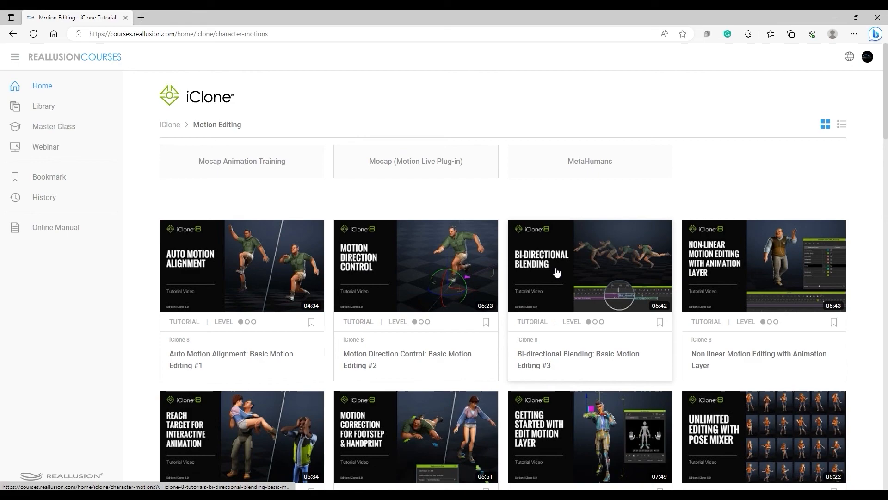
scroll(down, 3)
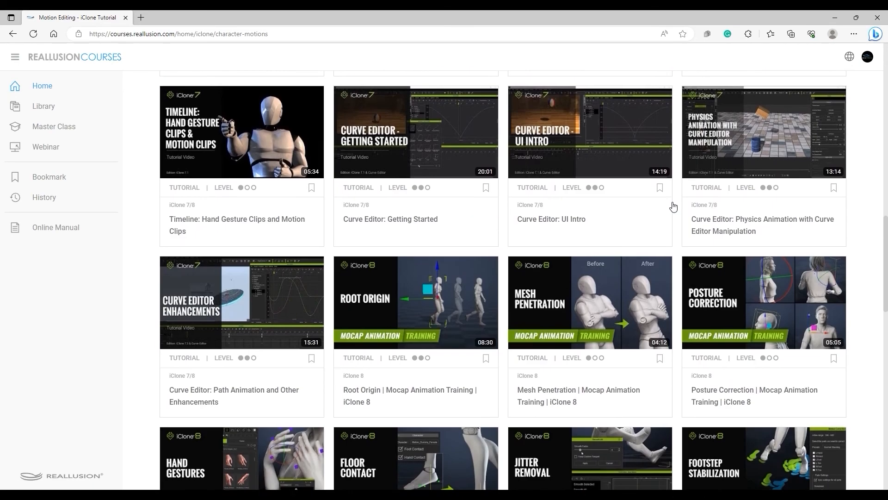
scroll(down, 3)
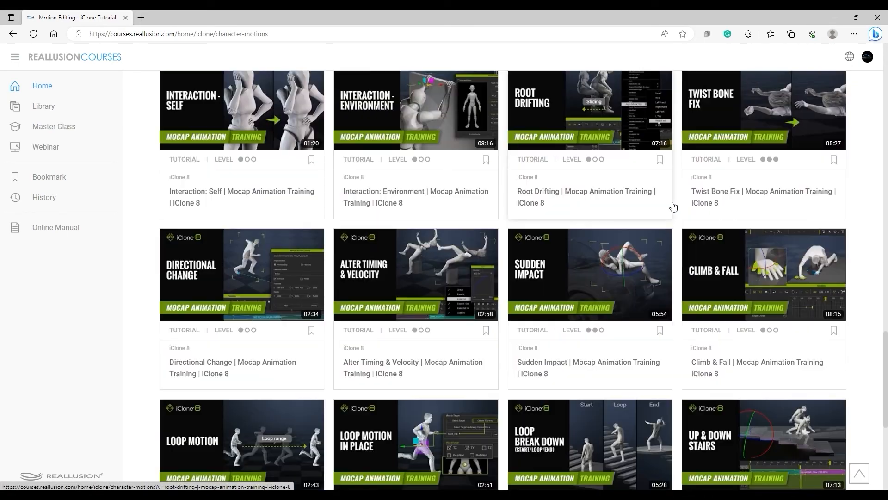